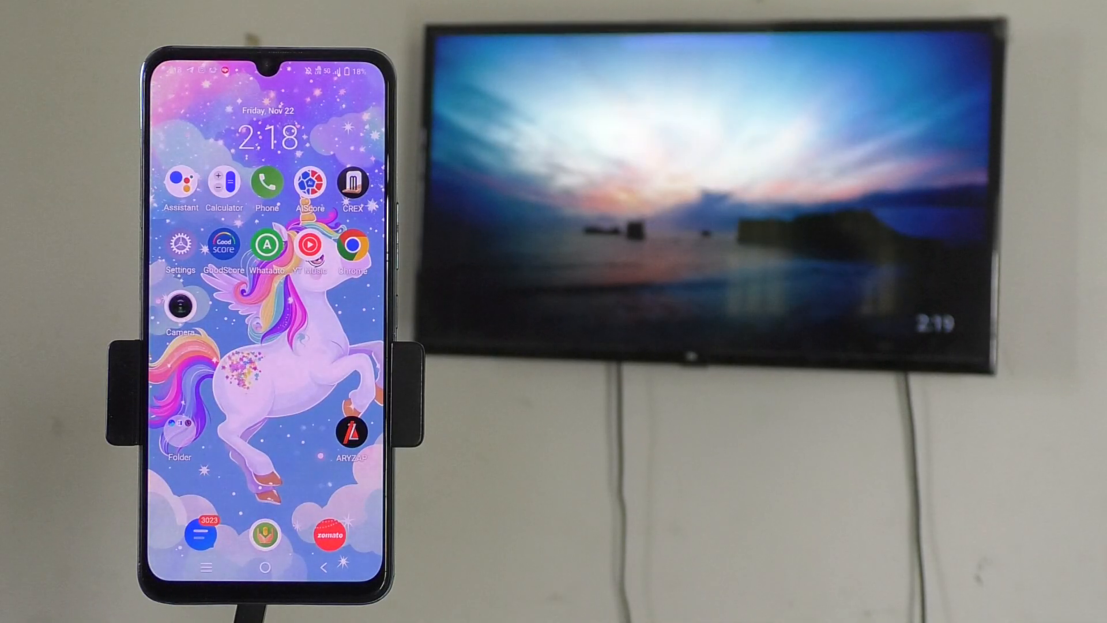
Reach the Network & internet settings on the Vivo V29 toward Hotspot & tethering
{"action": "left_click_drag", "start_coordinate": [266, 74], "coordinate": [265, 283]}
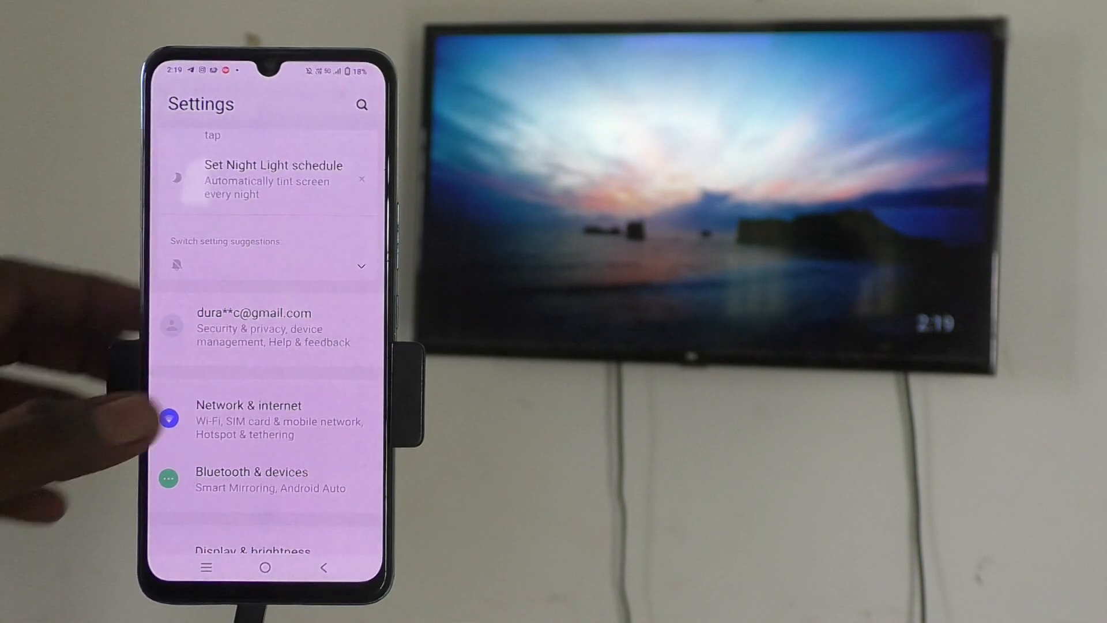
{"action": "left_click", "coordinate": [249, 418]}
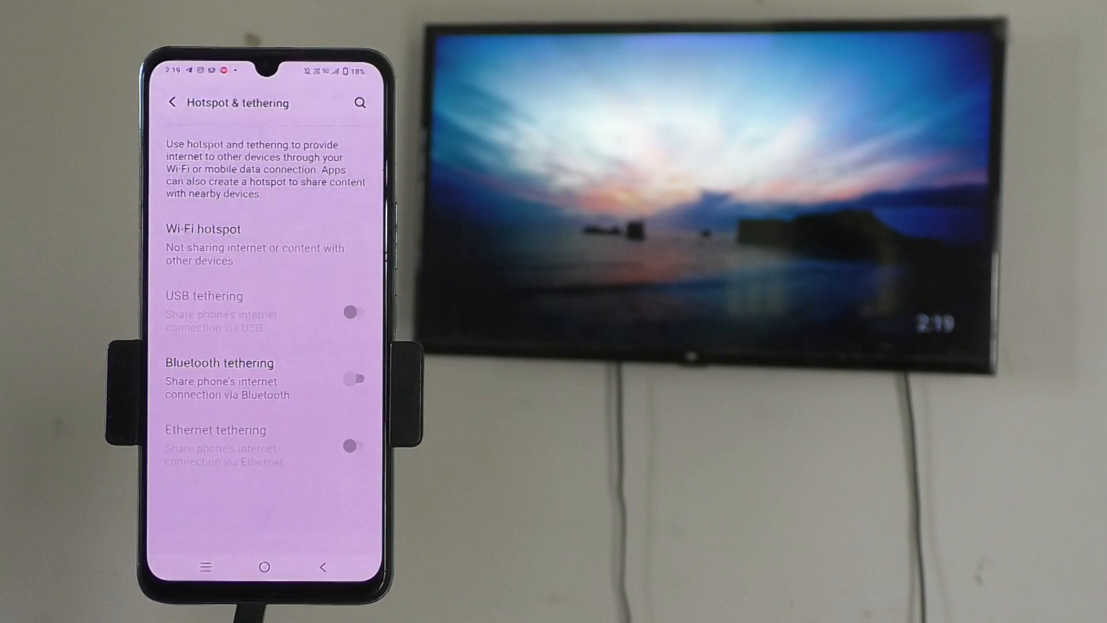
Switch on the phone's Wi-Fi hotspot 'Vivo V29' with no security
{"action": "left_click", "coordinate": [204, 228]}
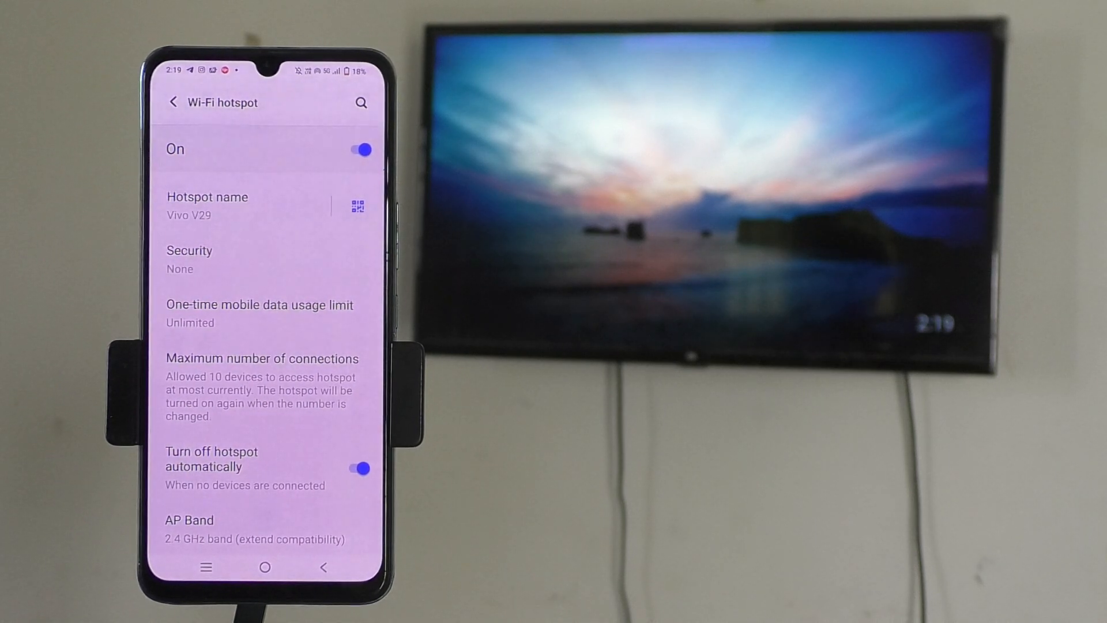
{"action": "left_click", "coordinate": [189, 260]}
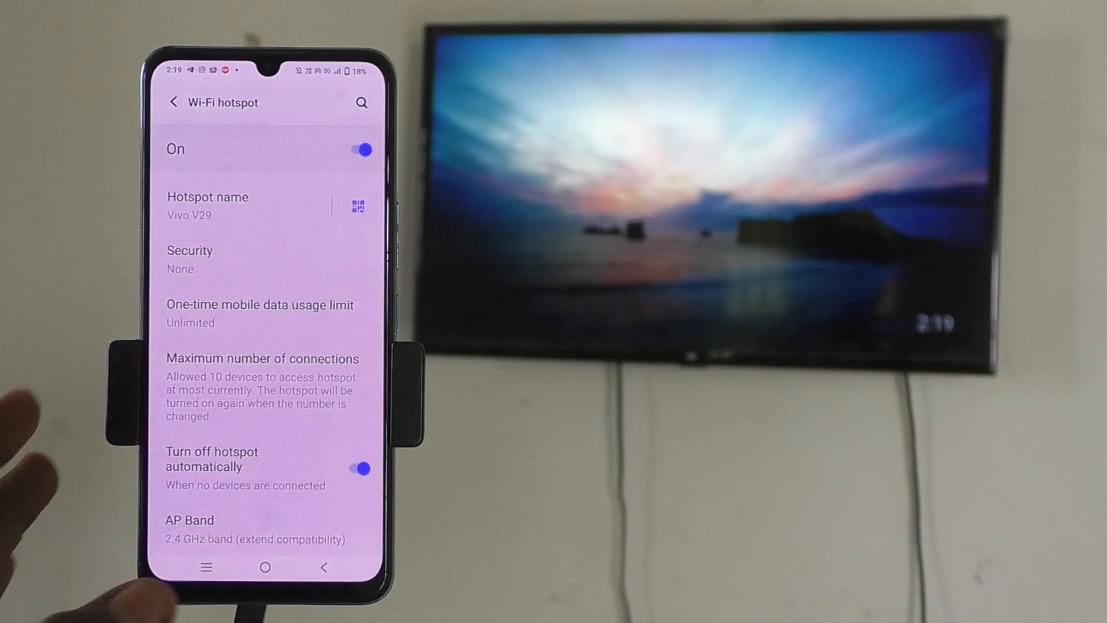
{"action": "left_click", "coordinate": [266, 568]}
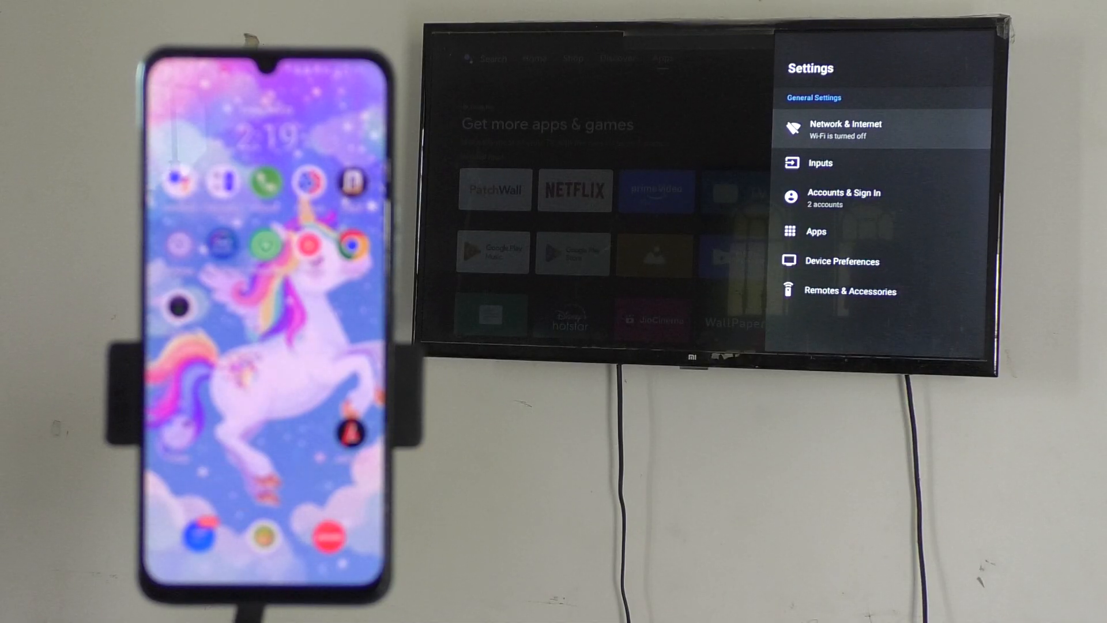
Enable the TV's Wi-Fi in Network & Internet and join the Vivo V29 hotspot
{"action": "left_click", "coordinate": [846, 129]}
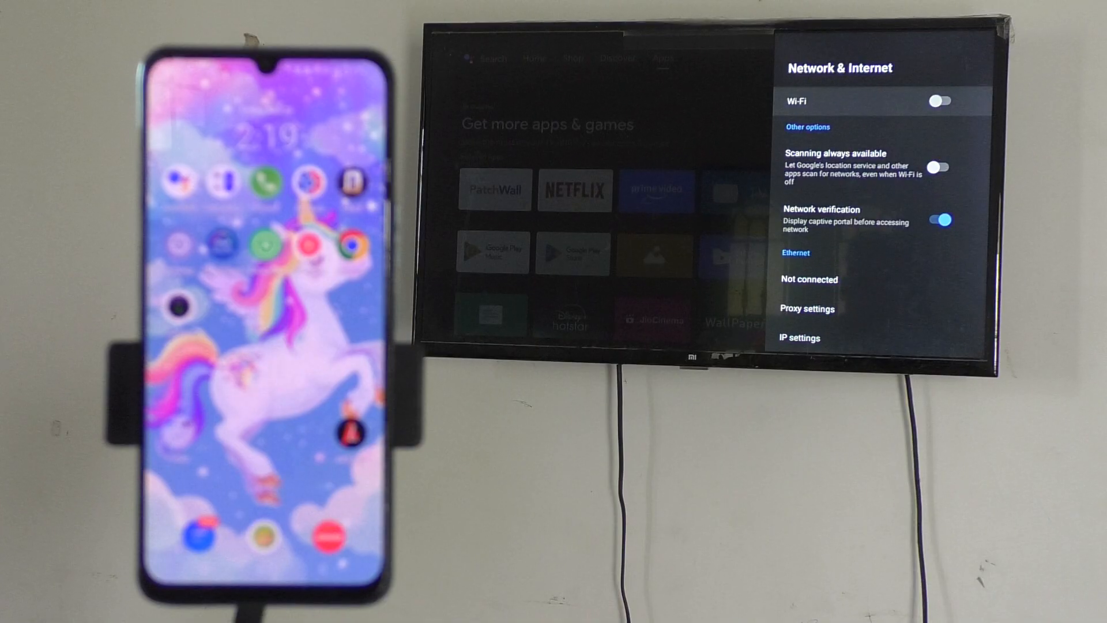
{"action": "left_click", "coordinate": [939, 100]}
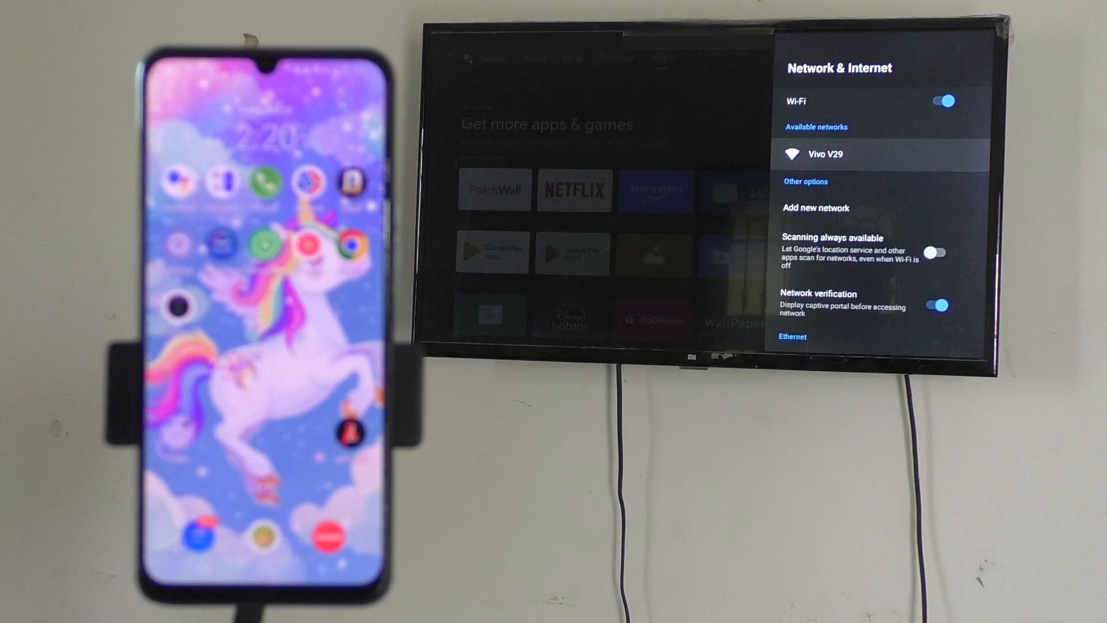
{"action": "left_click", "coordinate": [824, 153]}
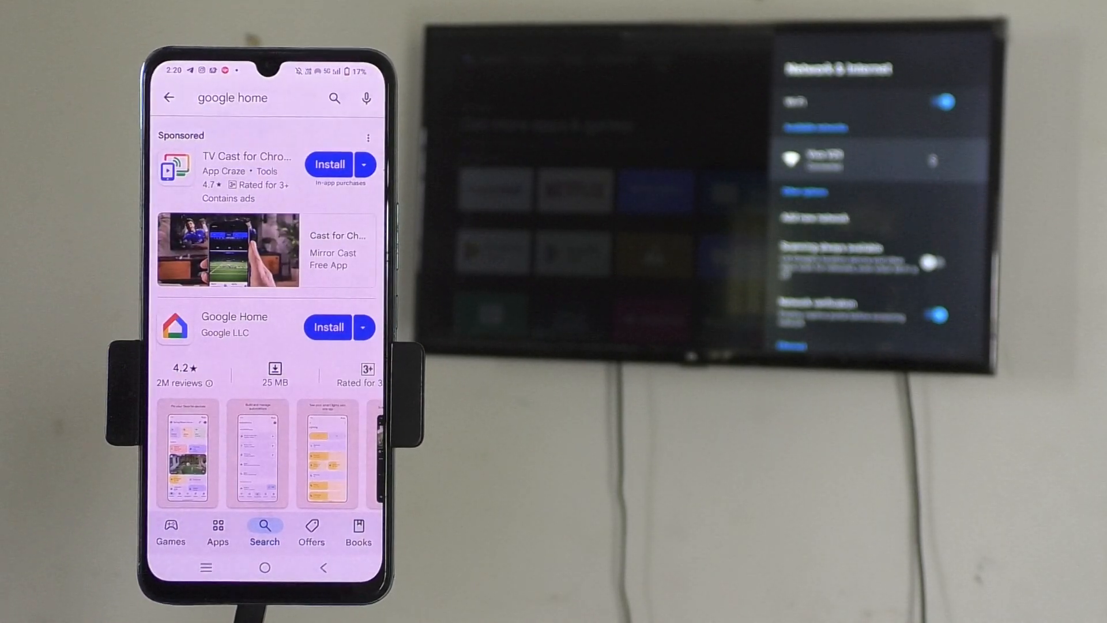
Install Google Home by Google LLC from the Play Store
{"action": "left_click", "coordinate": [326, 327]}
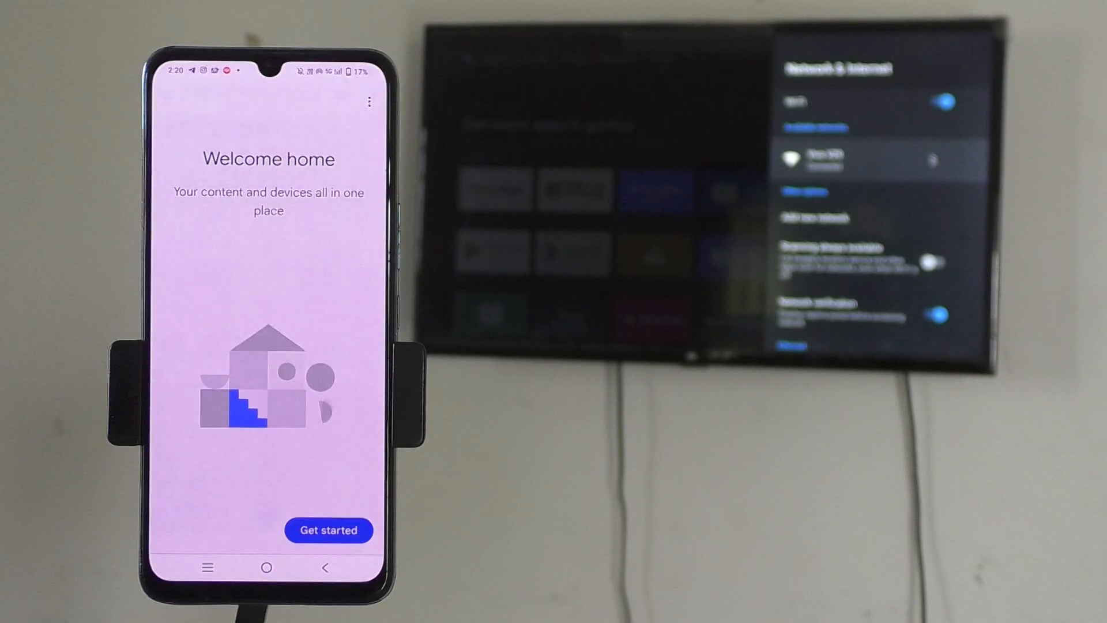
Get started in Google Home and confirm one of the phone's Google accounts
{"action": "left_click", "coordinate": [329, 530]}
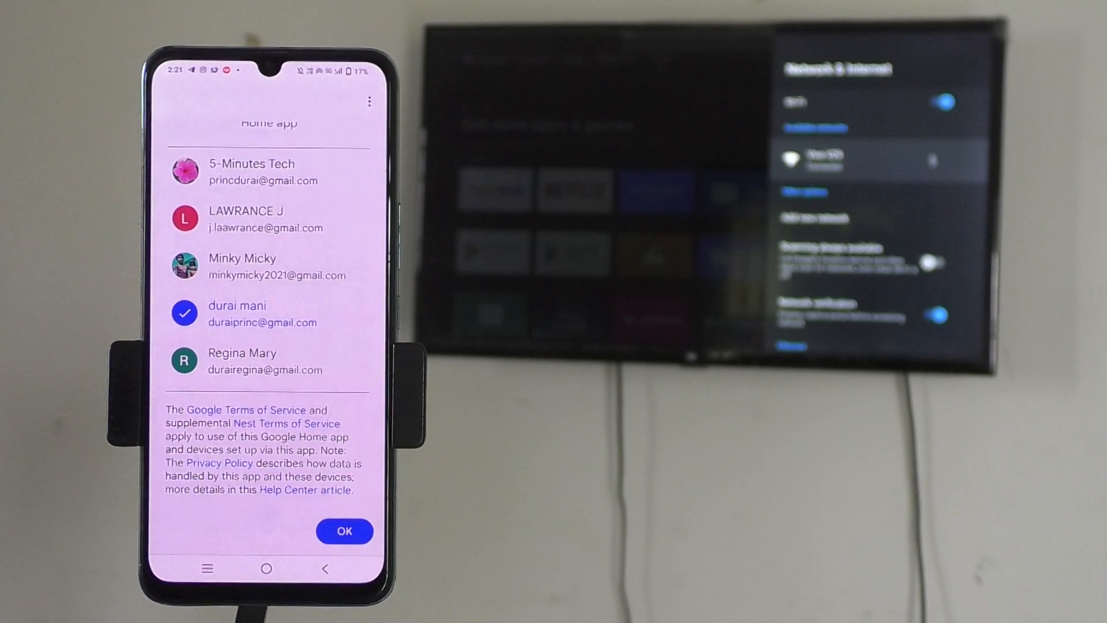
{"action": "left_click", "coordinate": [345, 530]}
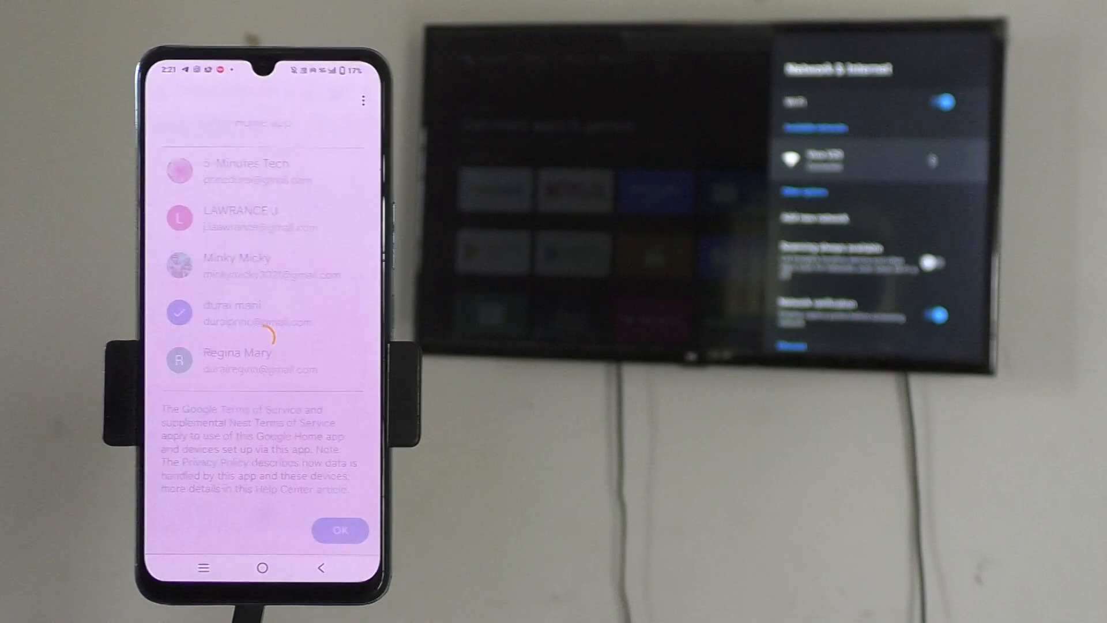
{"action": "left_click", "coordinate": [339, 531]}
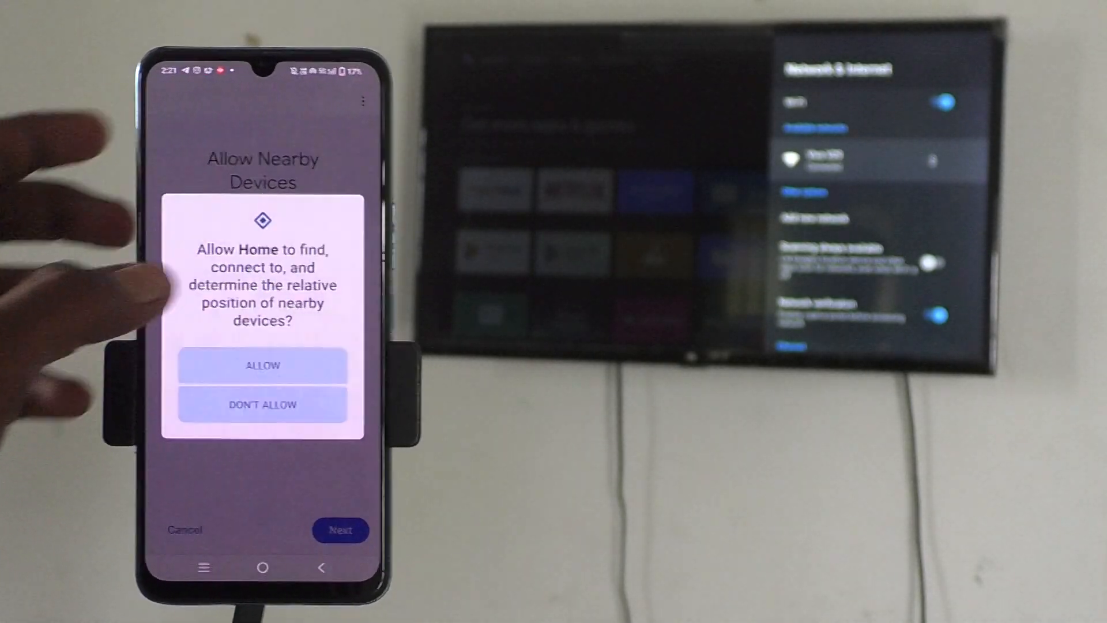
Allow Google Home the Nearby Devices permission
{"action": "left_click", "coordinate": [262, 365]}
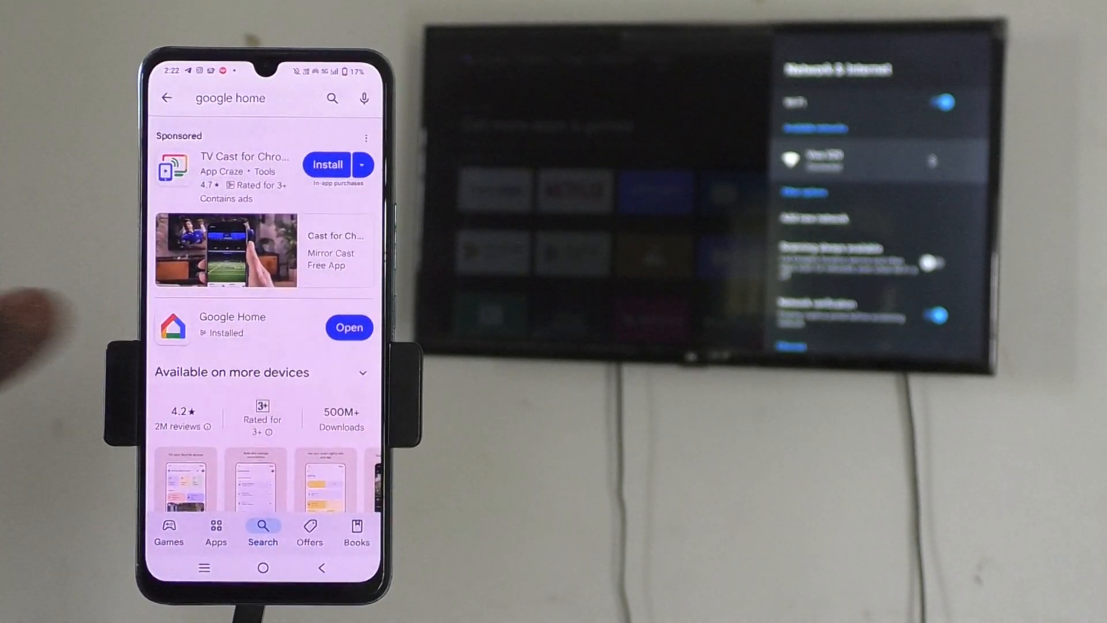
Relaunch Google Home and skip choosing favourites to reach the Devices page
{"action": "left_click", "coordinate": [349, 327]}
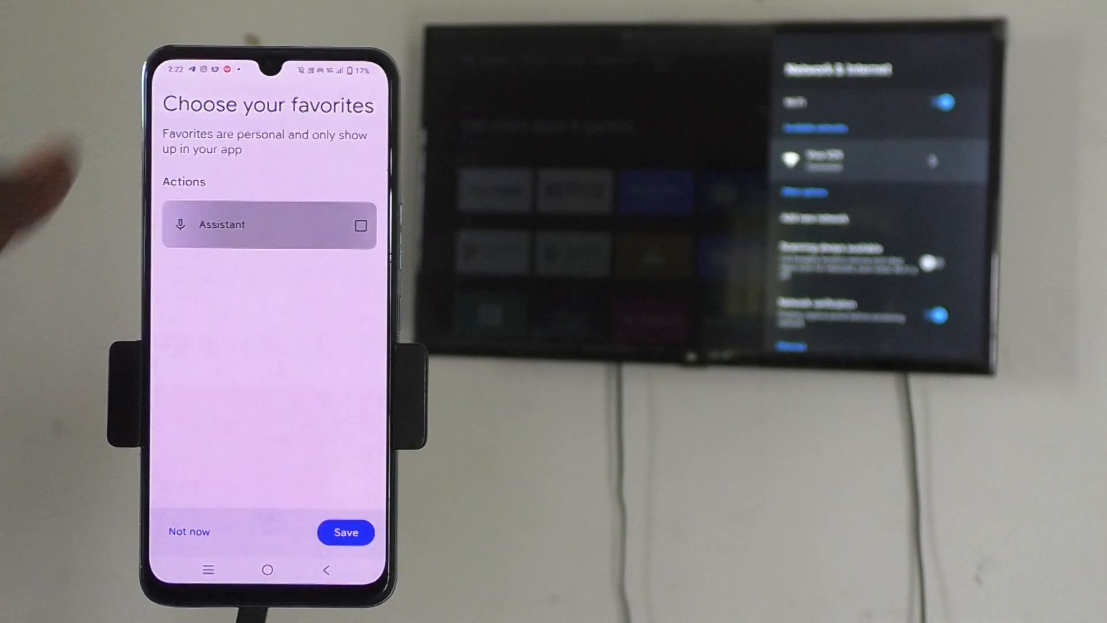
{"action": "left_click", "coordinate": [361, 225]}
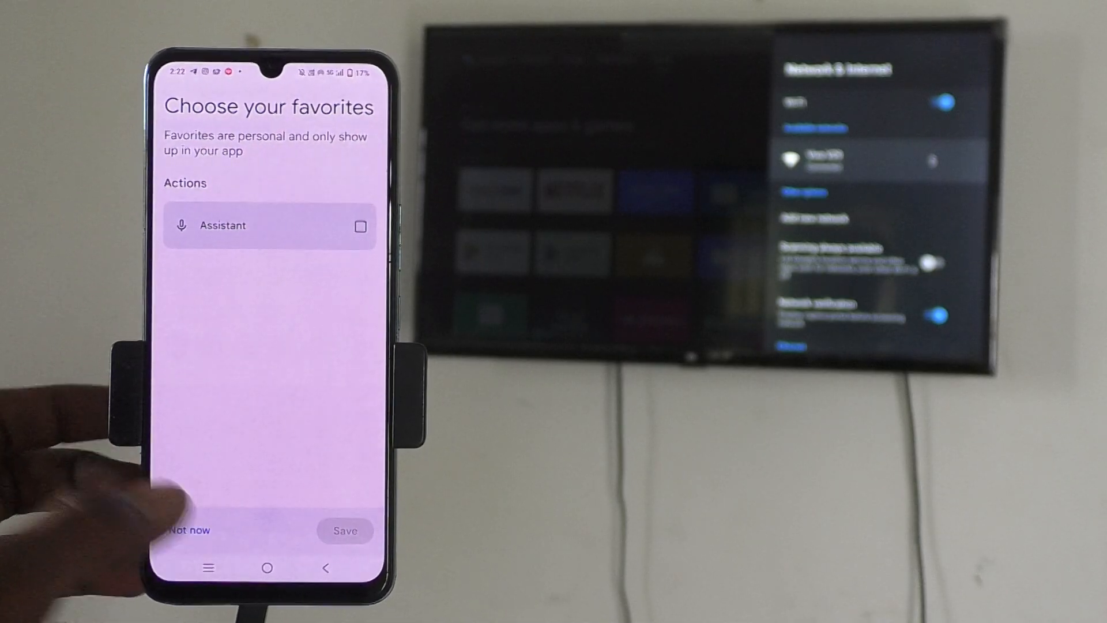
{"action": "left_click", "coordinate": [187, 531]}
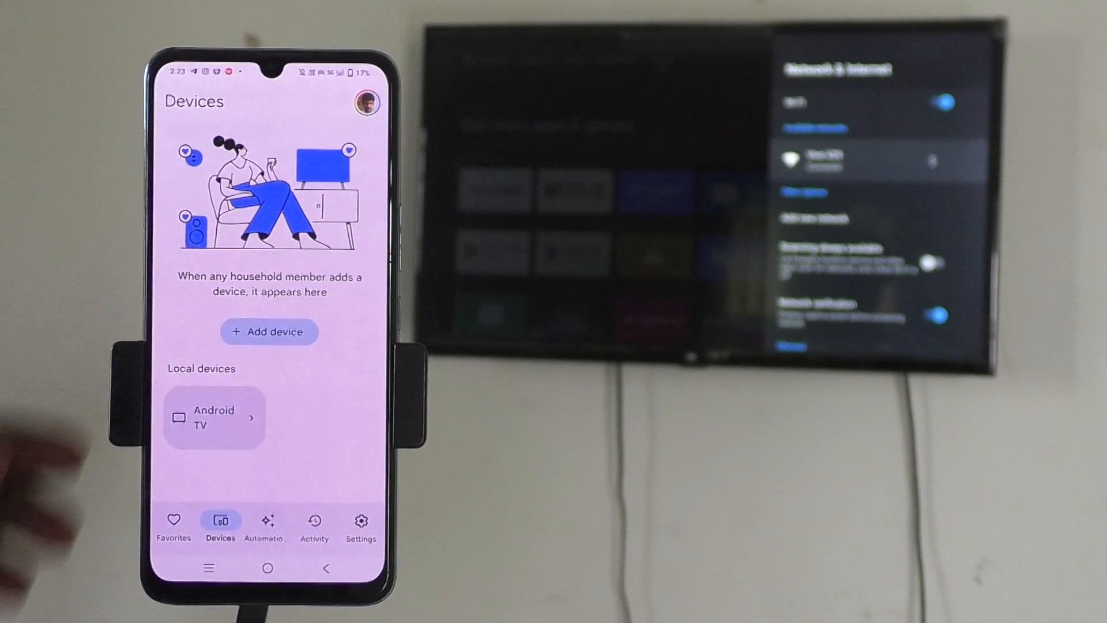
Select the Android TV device and start Cast my screen to mirror the phone
{"action": "left_click", "coordinate": [214, 416]}
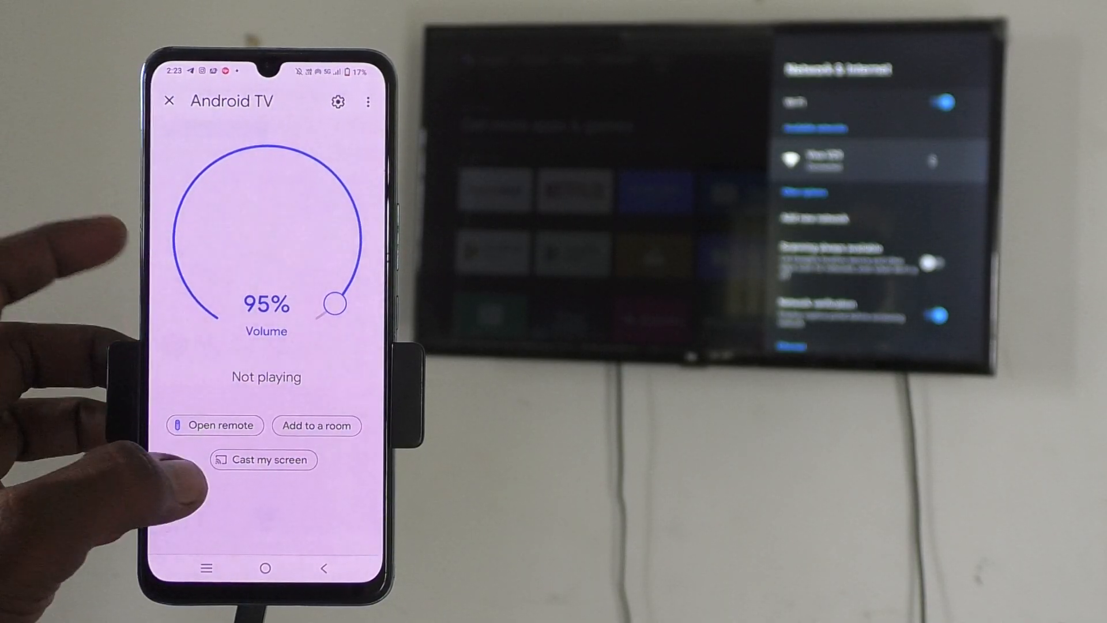
{"action": "left_click", "coordinate": [263, 460]}
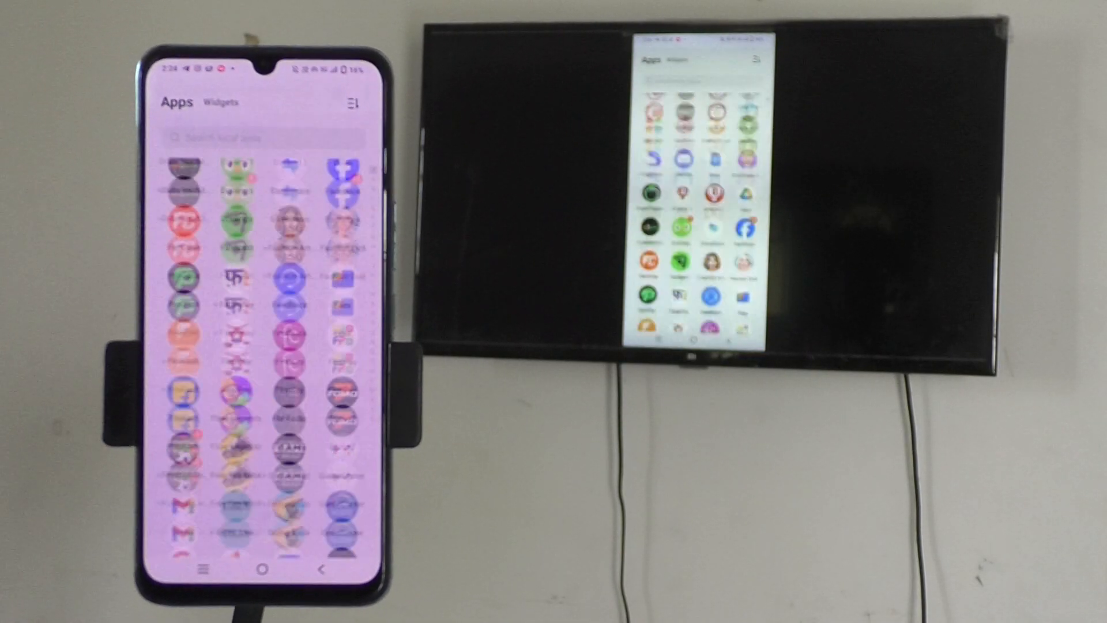
Scroll the app drawer and launch WhatsApp so its chat list shows on the TV
{"action": "scroll", "scroll_direction": "up", "scroll_amount": 3}
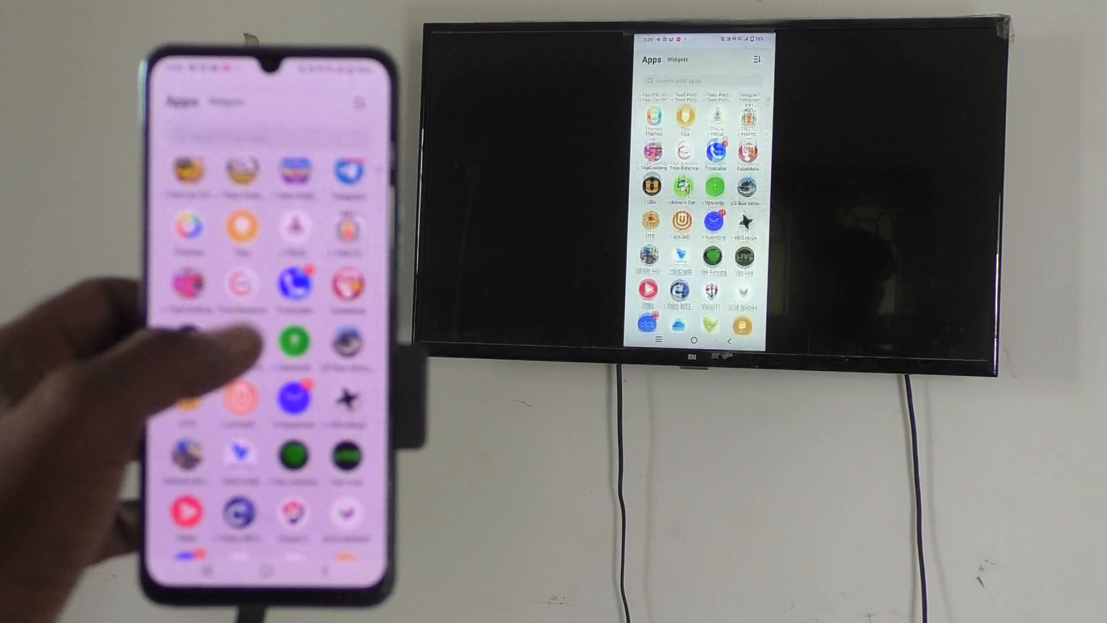
{"action": "scroll", "scroll_direction": "up", "scroll_amount": 3}
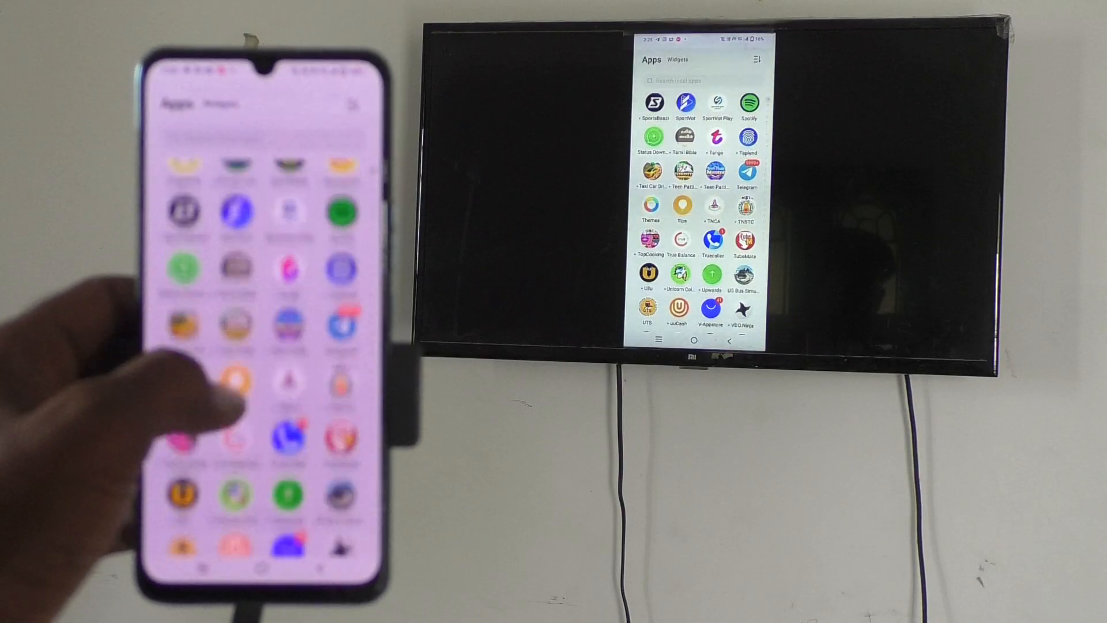
{"action": "scroll", "scroll_direction": "up", "scroll_amount": 3}
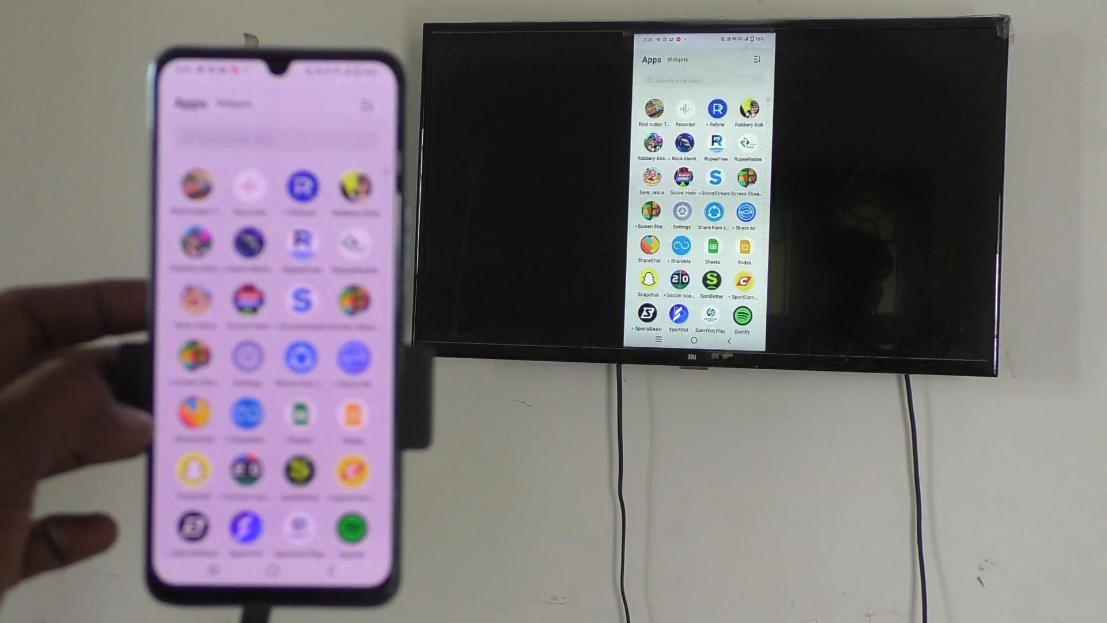
{"action": "left_click", "coordinate": [648, 243]}
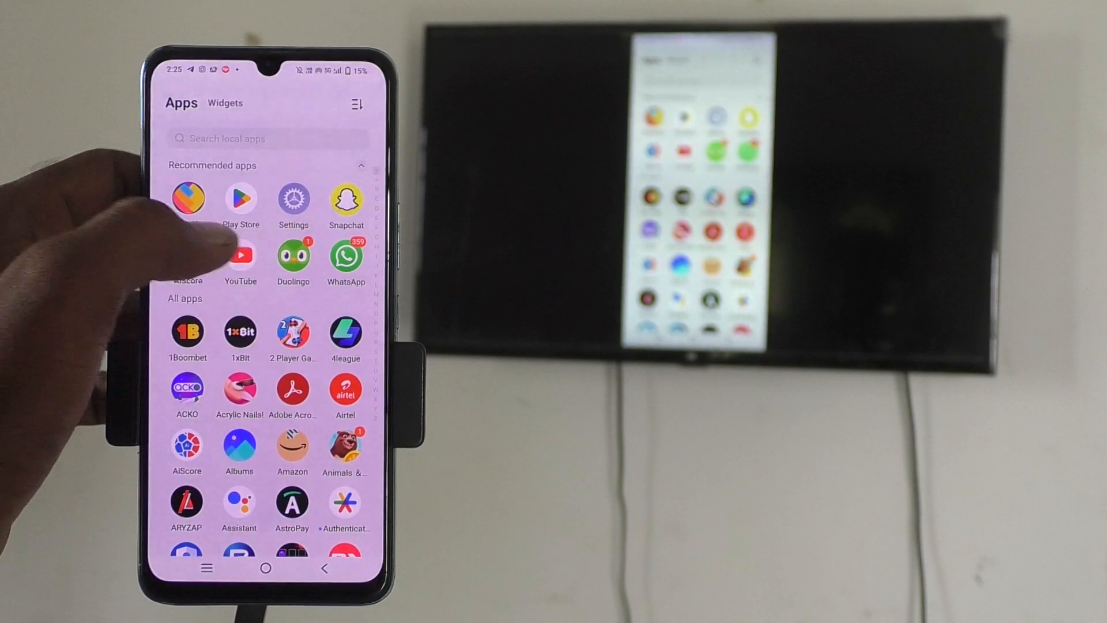
{"action": "left_click", "coordinate": [344, 256]}
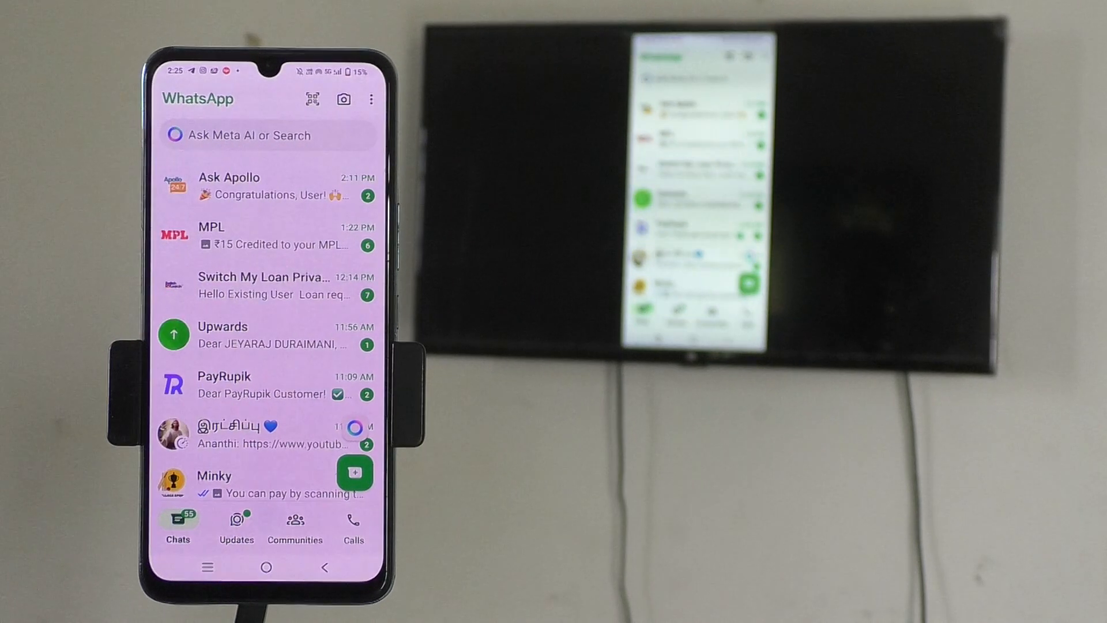